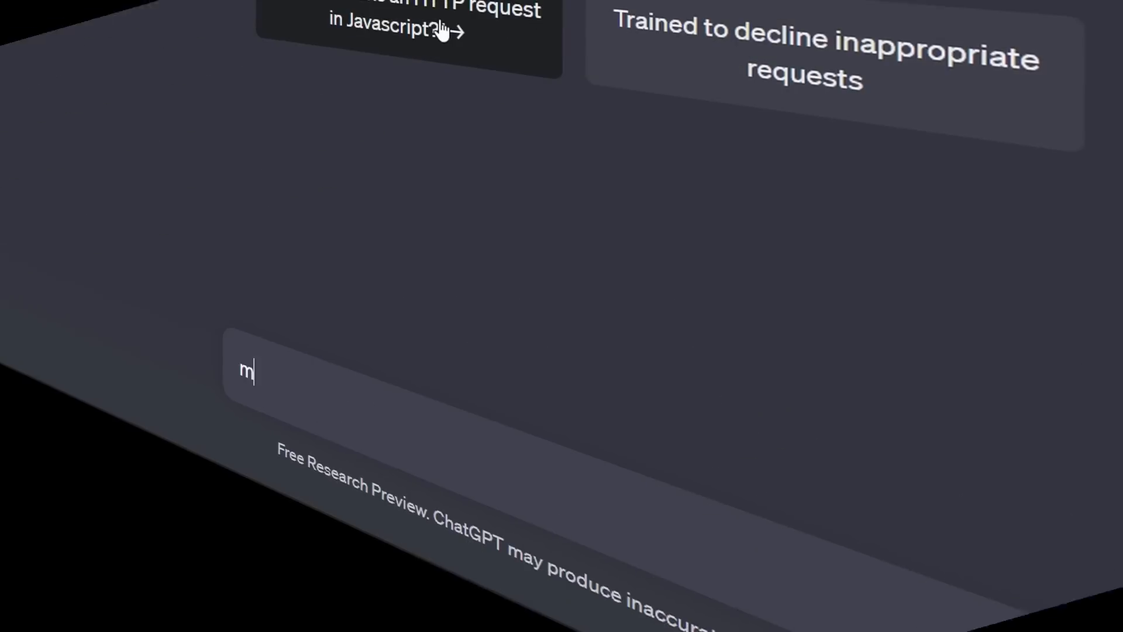
- Type the ChatGPT prompt 'make me a game with a'
type("ake me a game with a")
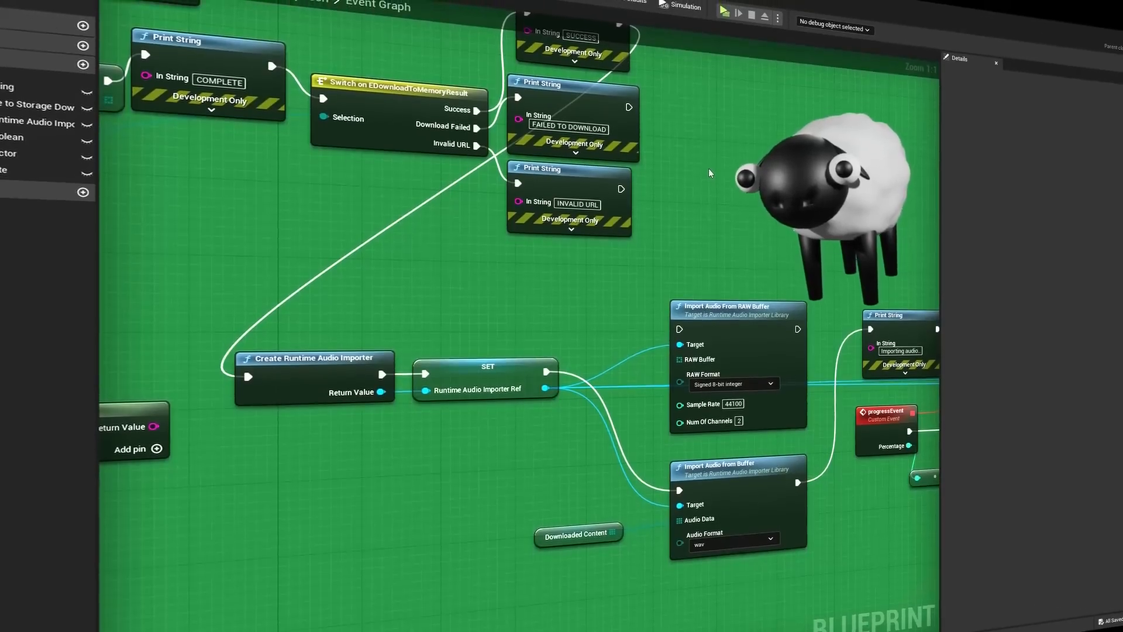
left_click(724, 14)
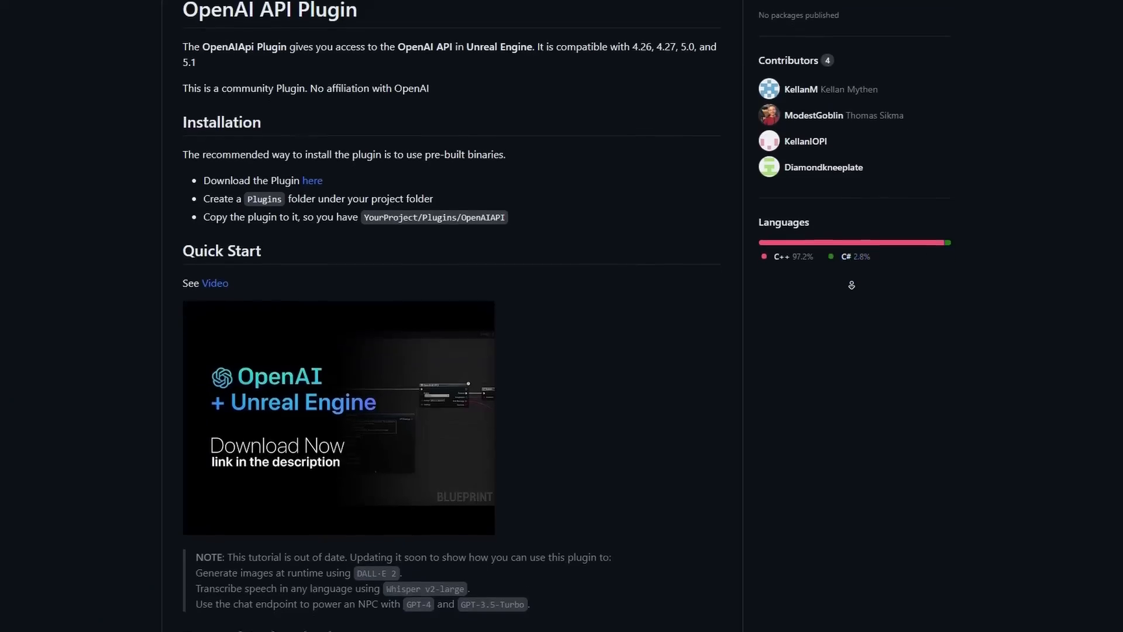
- Scroll through the OpenAIApi plugin README on GitHub
scroll("down", 3)
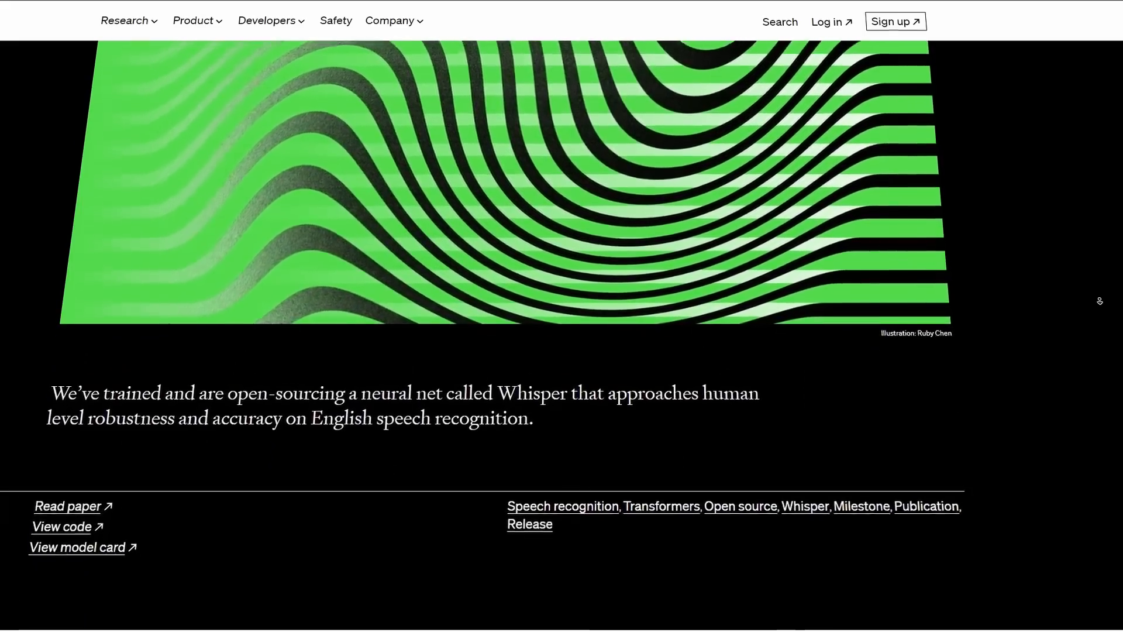
- Scroll down the Whisper announcement page to its introduction text
scroll("down", 3)
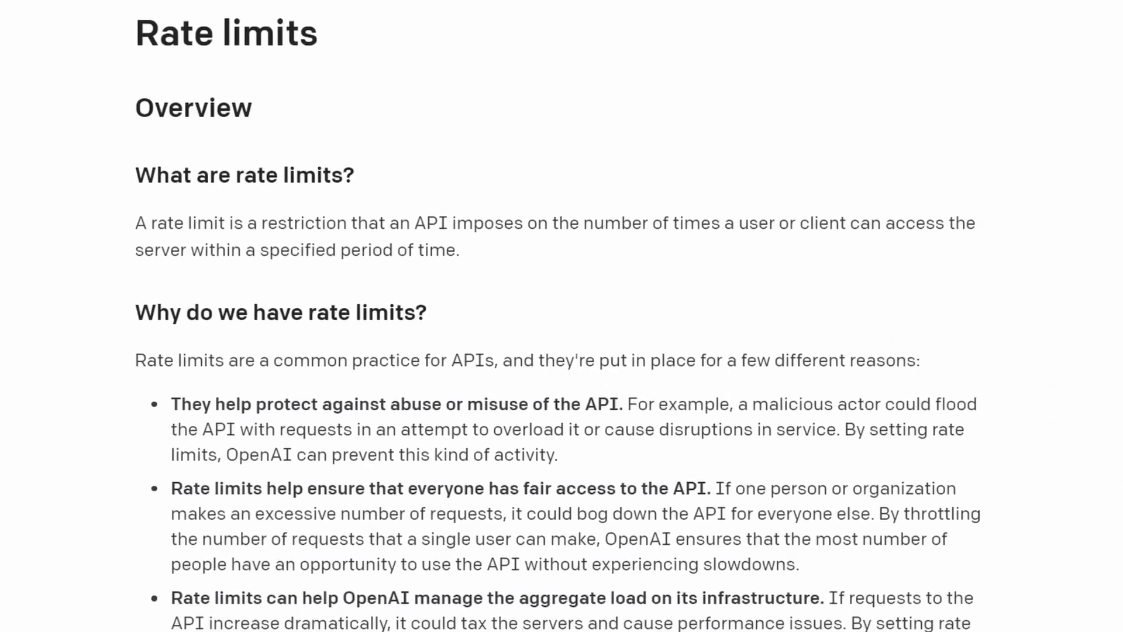
- Scroll to the default rate limits table showing free-trial chat at 3 RPM
scroll("down", 3)
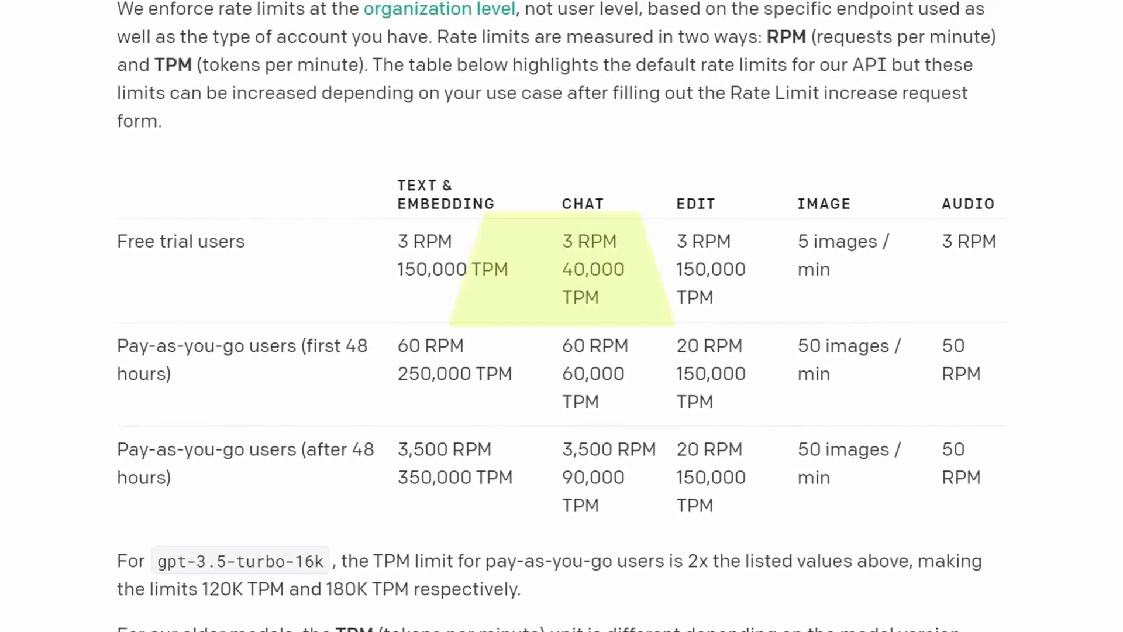